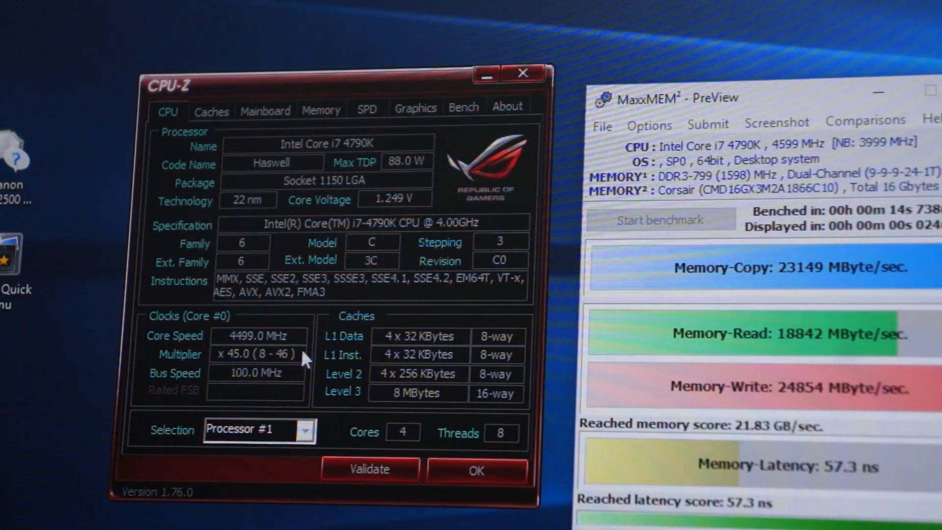
pyautogui.moveTo(280, 112)
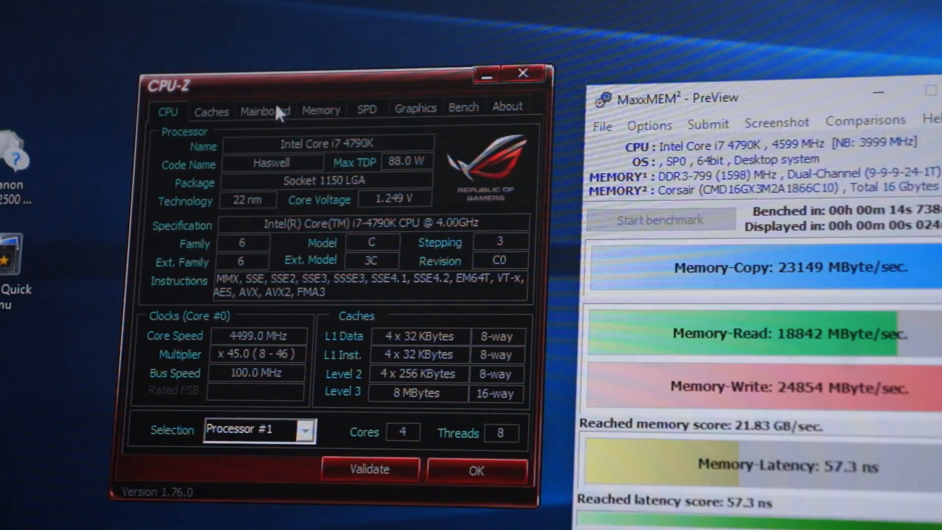
# Step: Switch CPU Core Ratio to Sync All Cores and enter 47 as the ratio limit
pyautogui.click(265, 108)
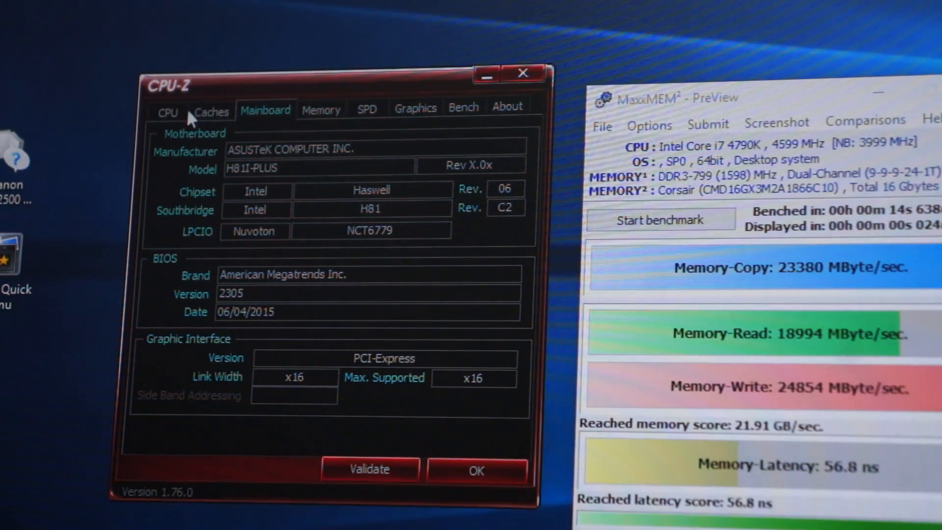
pyautogui.click(168, 110)
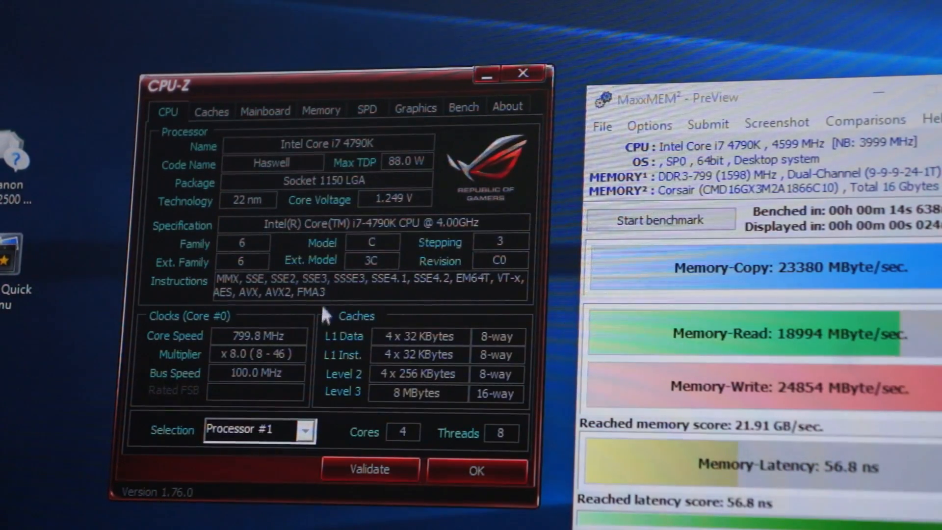
pyautogui.moveTo(372, 343)
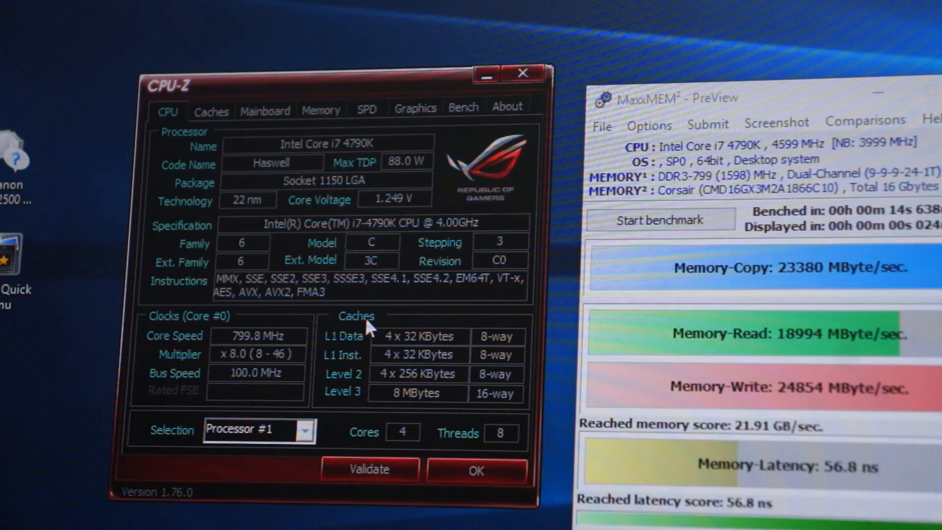
pyautogui.moveTo(400, 306)
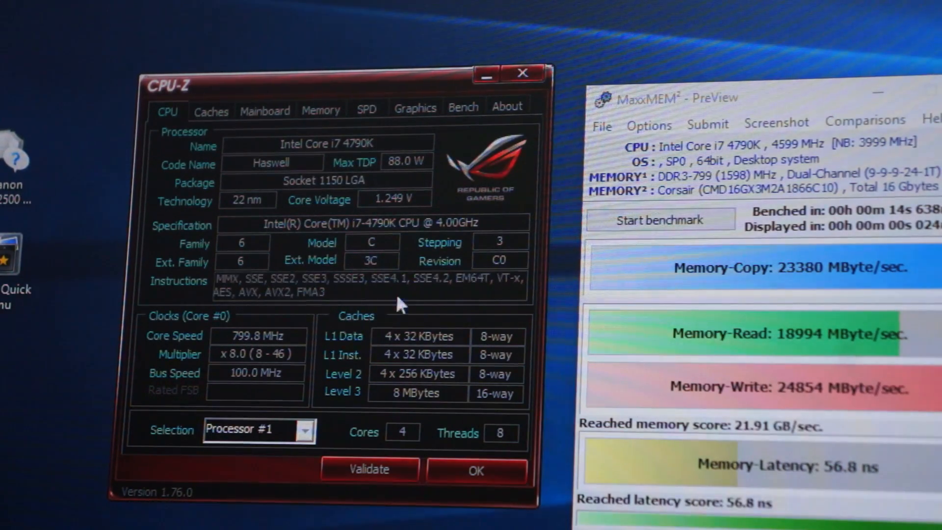
pyautogui.moveTo(377, 409)
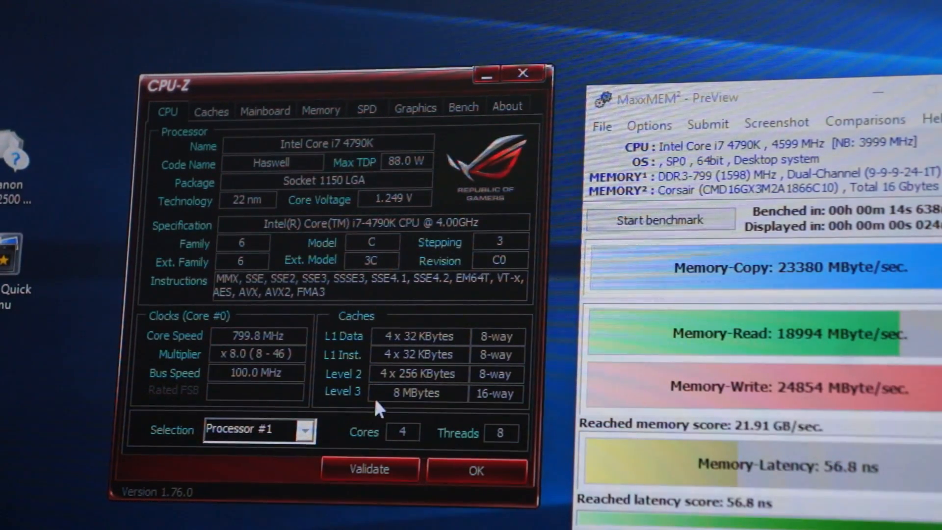
pyautogui.moveTo(381, 433)
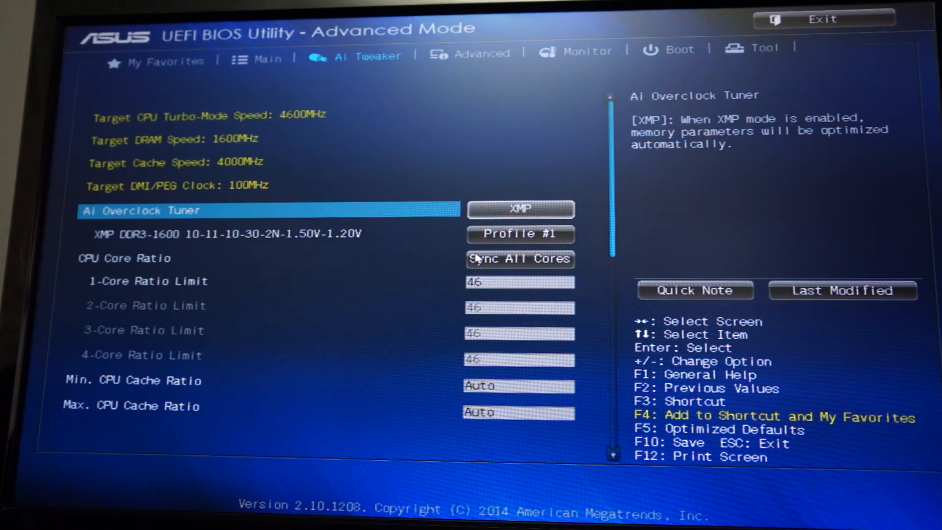
pyautogui.press('Down')
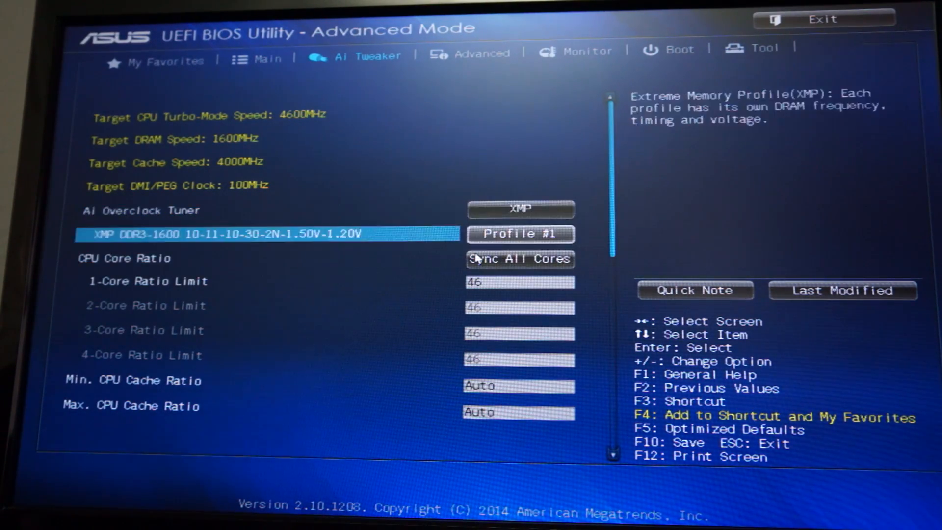
pyautogui.press('down')
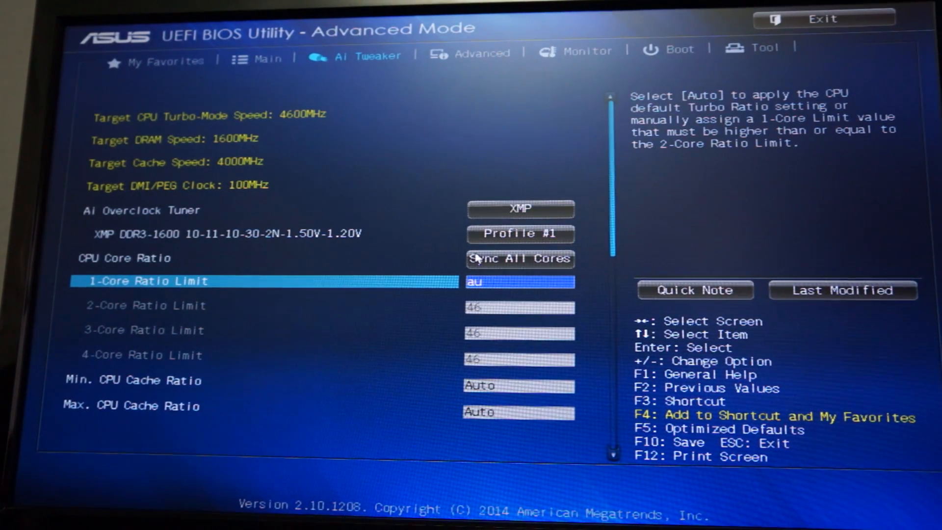
pyautogui.click(520, 259)
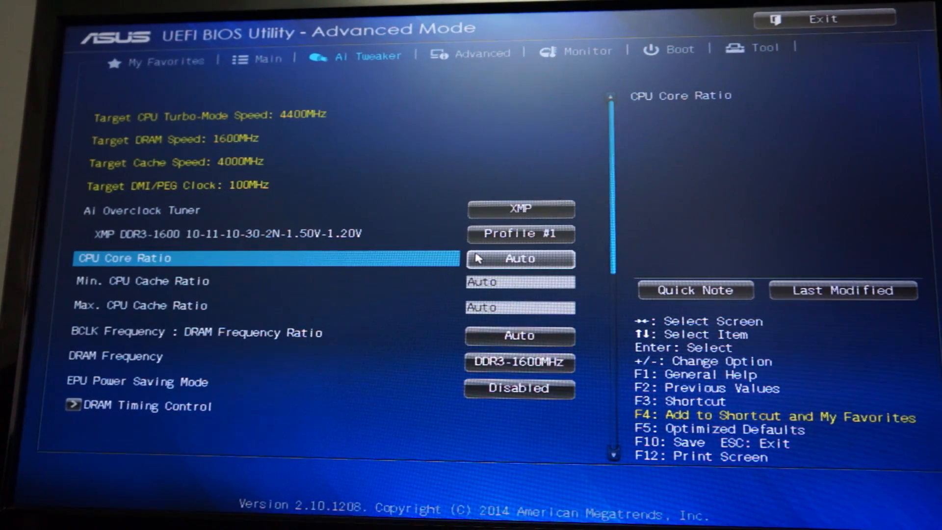
pyautogui.click(520, 259)
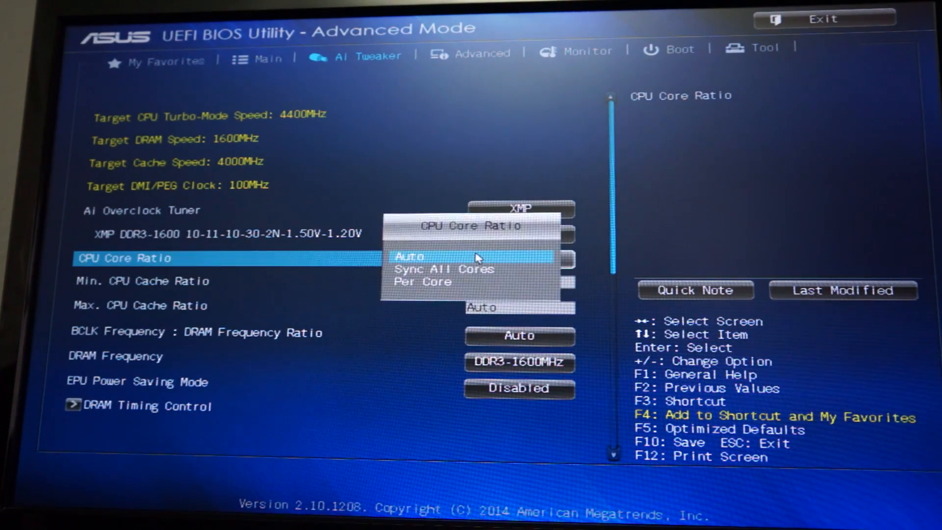
pyautogui.click(444, 268)
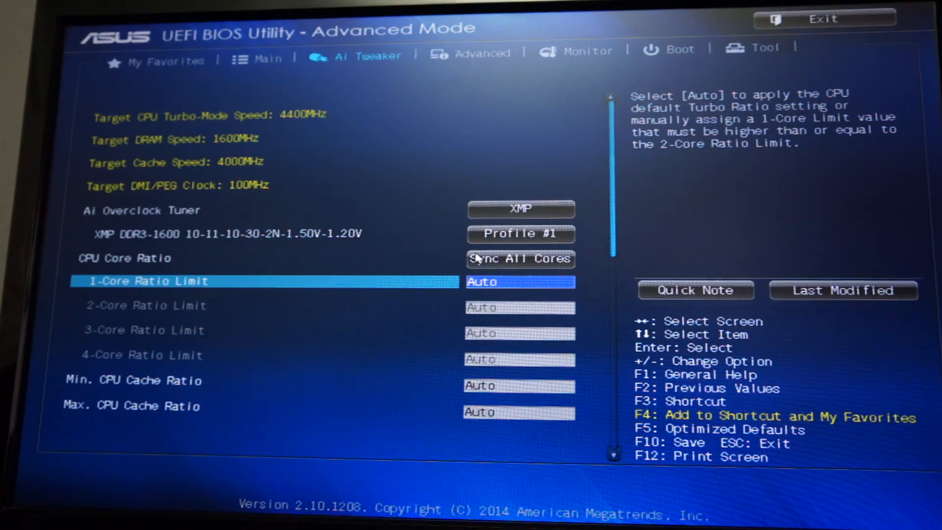
pyautogui.write('47')
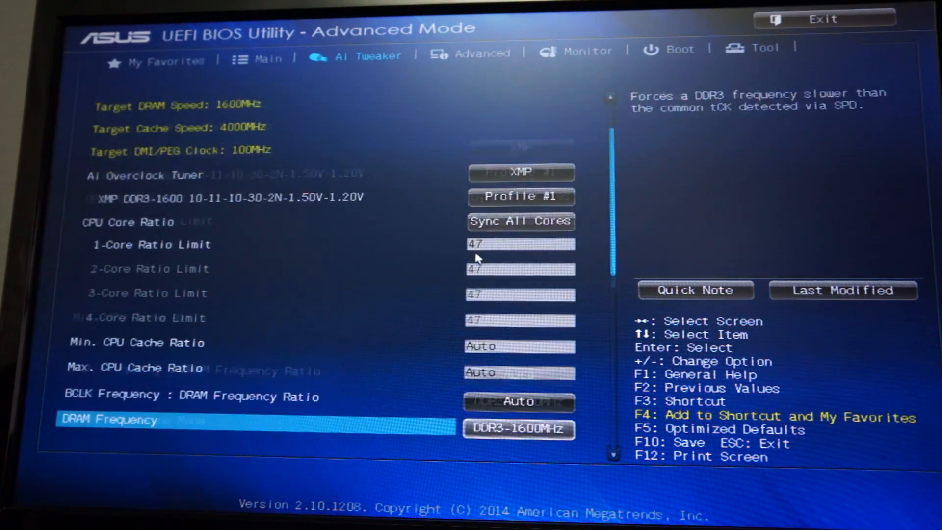
pyautogui.scroll(-3)
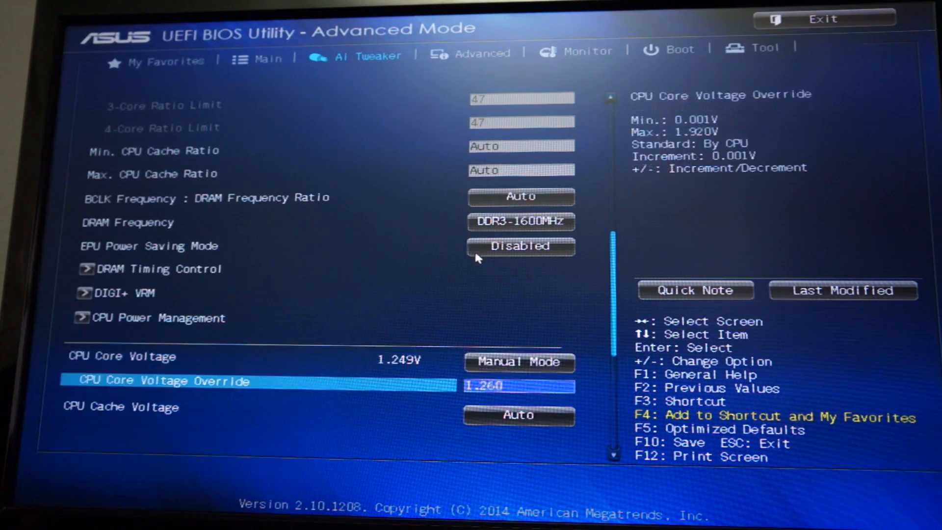
# Step: Scroll down to the CPU Core Voltage settings below the ratio limits
pyautogui.scroll(-3)
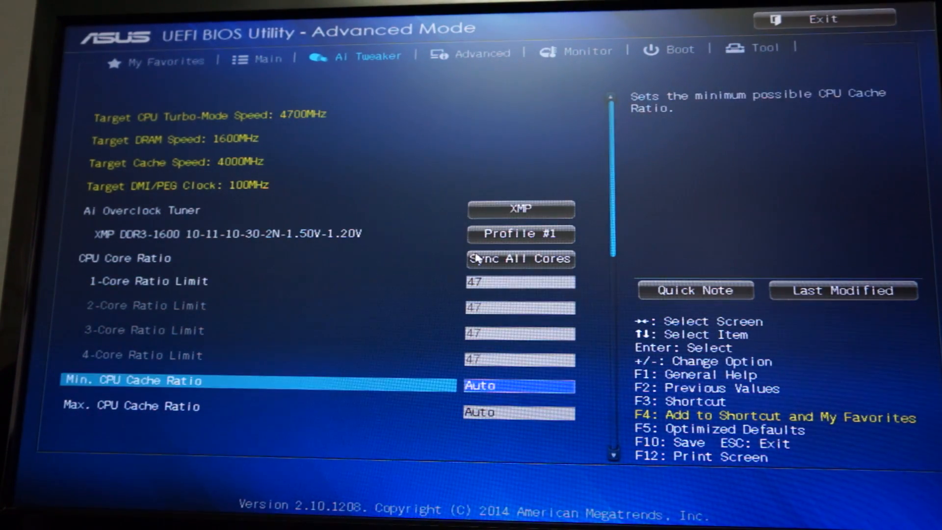
# Step: Browse the Monitor, Advanced and Tool pages before opening the Exit dialog
pyautogui.click(587, 51)
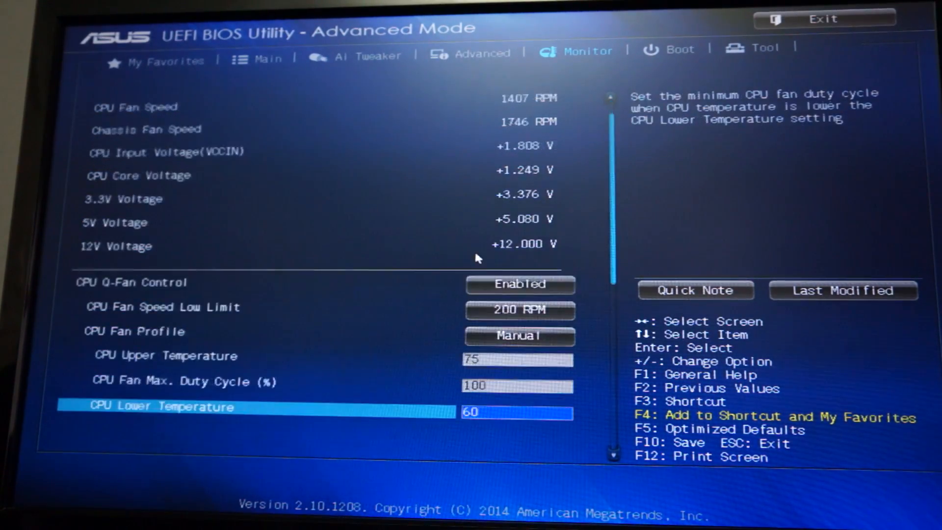
pyautogui.scroll(-3)
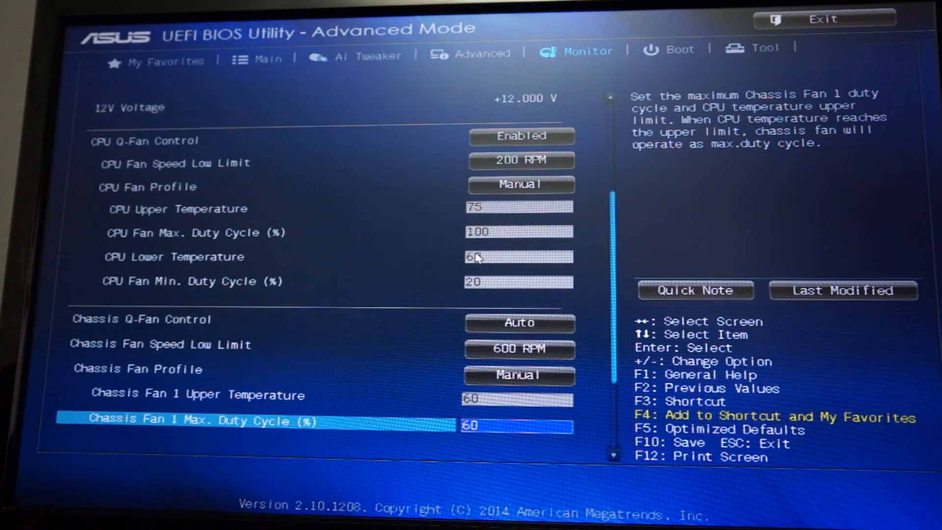
pyautogui.click(481, 50)
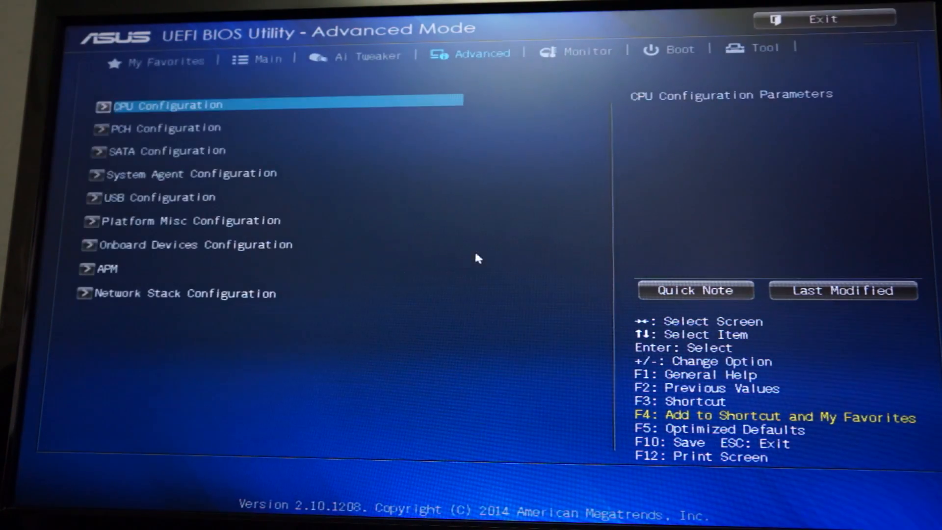
pyautogui.click(367, 57)
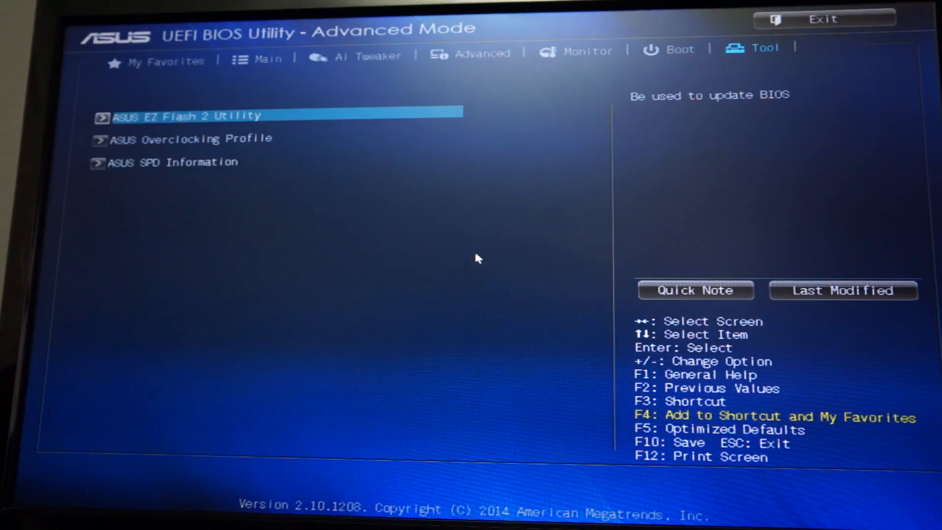
pyautogui.click(823, 19)
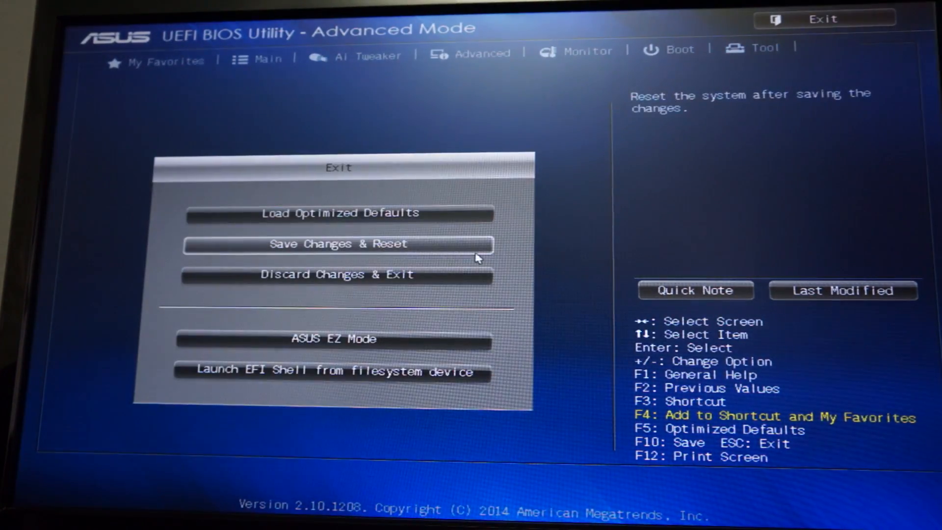
# Step: Choose Save Changes & Reset and confirm the 47 ratio and 1.260 V changes
pyautogui.click(339, 244)
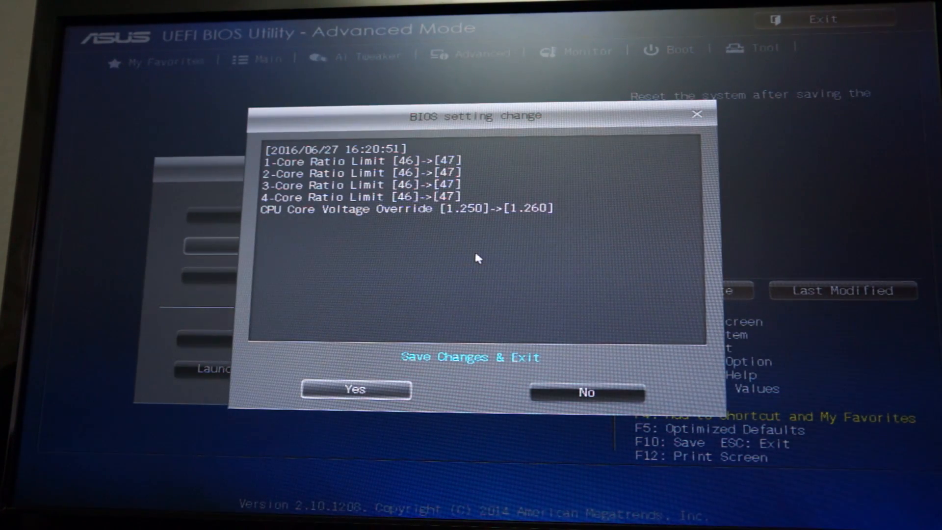
pyautogui.click(355, 389)
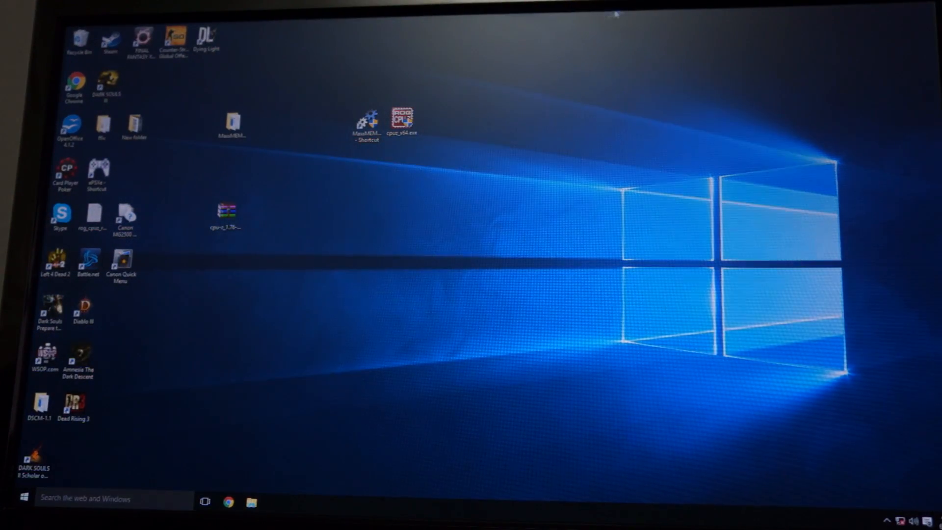
# Step: Launch cpuz_x64 with administrator approval and drag its window into place
pyautogui.doubleClick(402, 118)
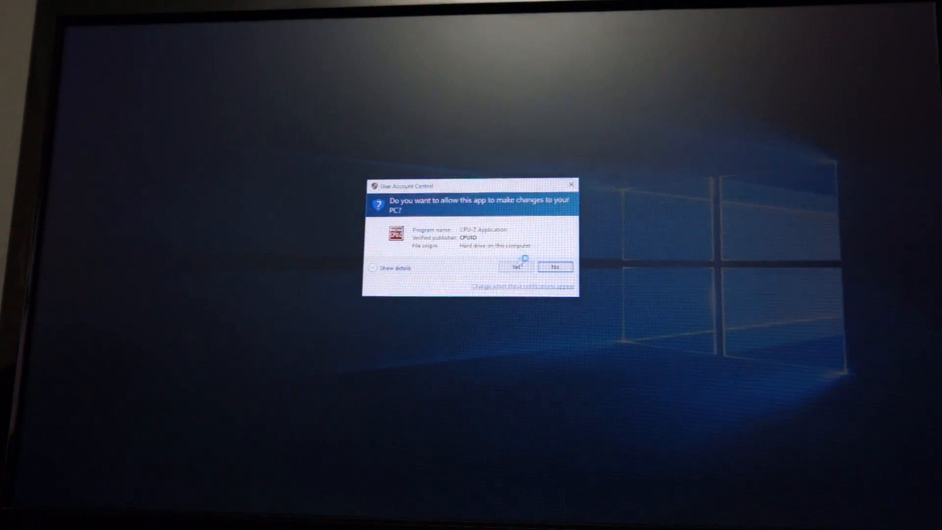
pyautogui.click(514, 266)
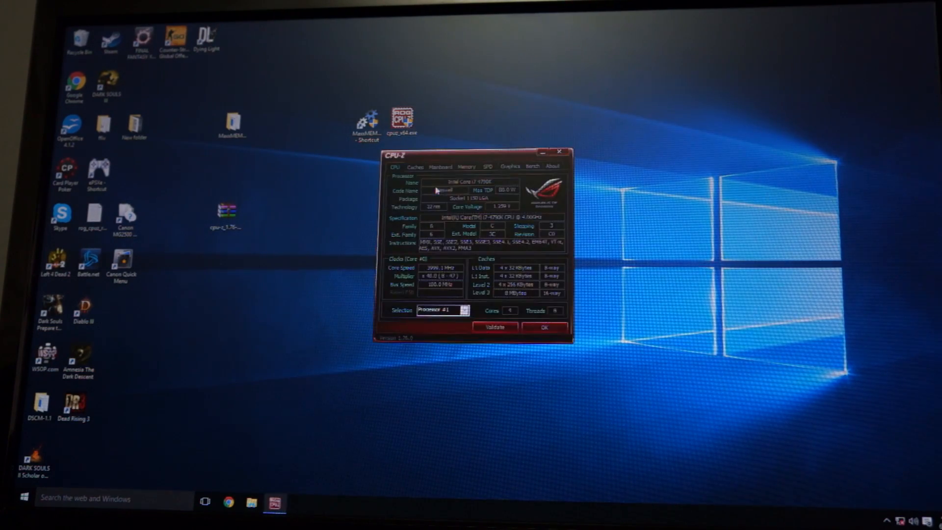
pyautogui.moveTo(473, 155); pyautogui.dragTo(259, 151)
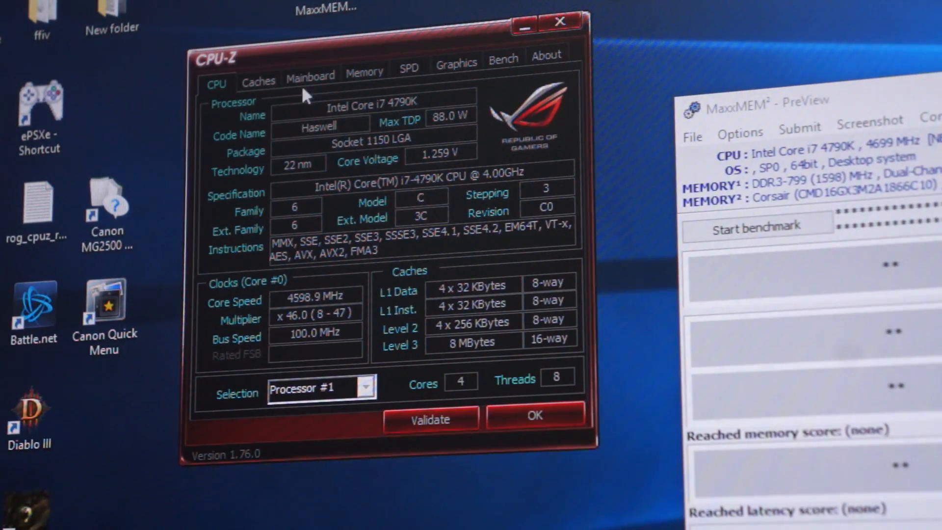
# Step: Check CPU-Z's Mainboard, Memory and CPU tabs, then rerun the MaxxMEM2 benchmark
pyautogui.click(310, 74)
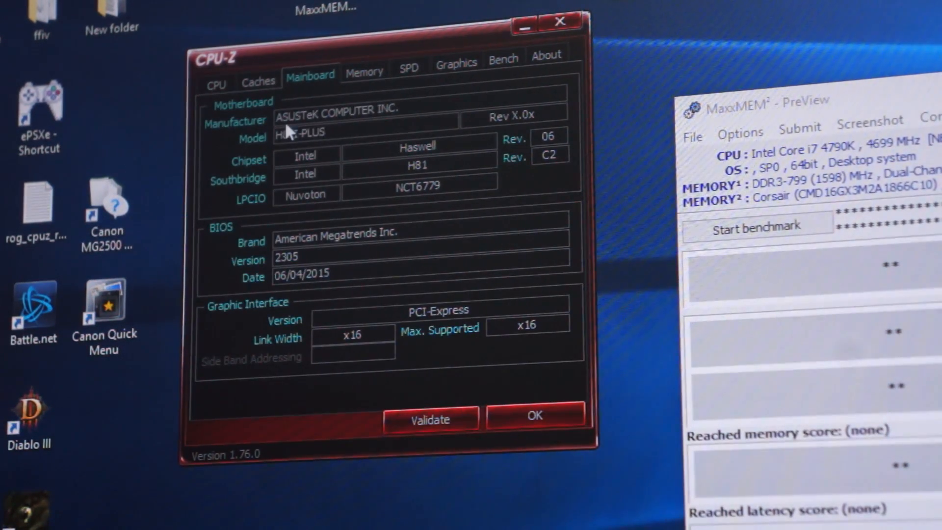
pyautogui.click(257, 80)
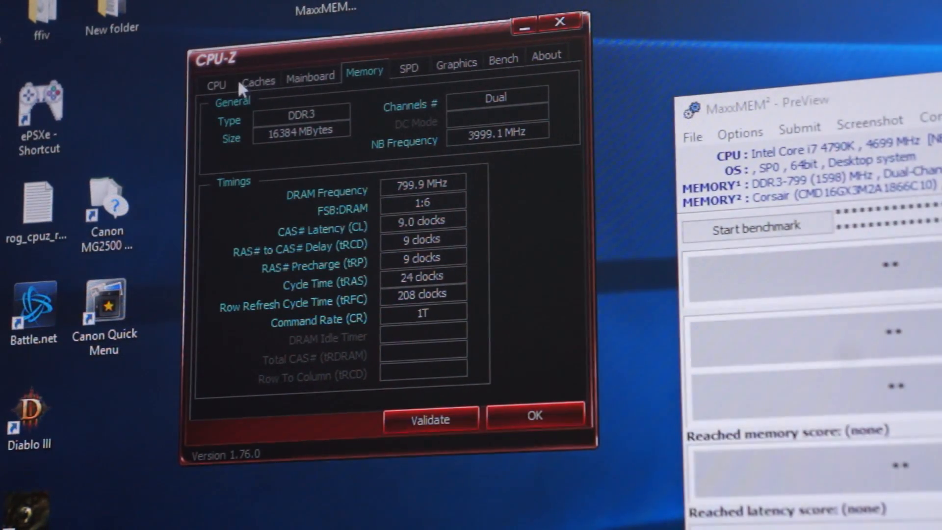
pyautogui.click(216, 84)
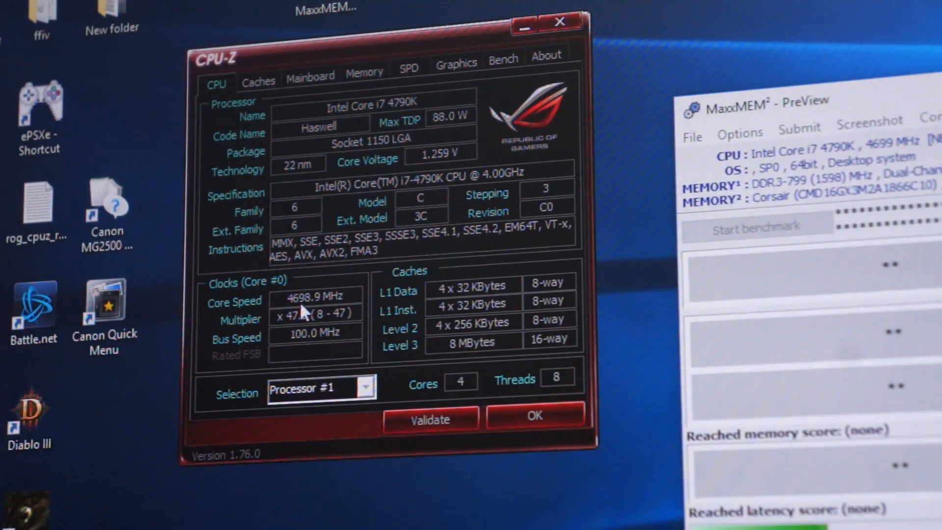
pyautogui.moveTo(303, 315)
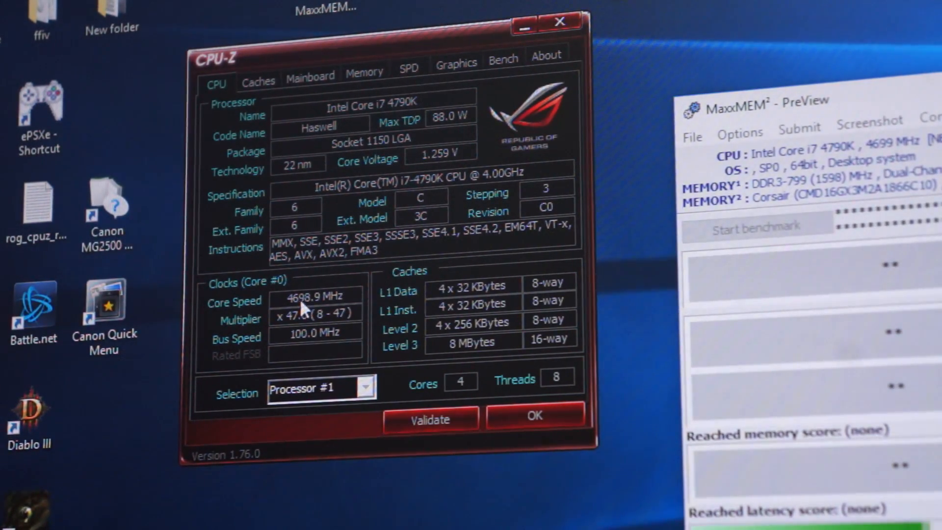
pyautogui.moveTo(324, 207)
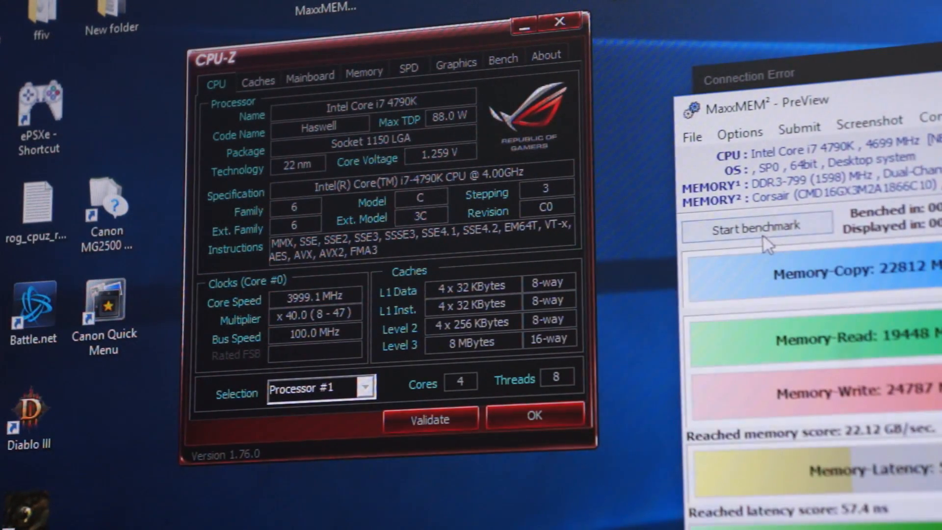
pyautogui.click(756, 228)
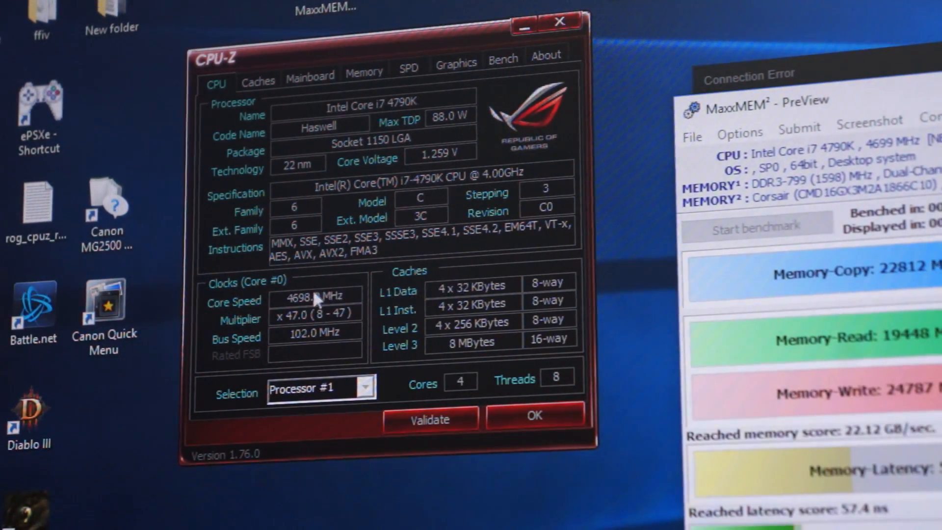